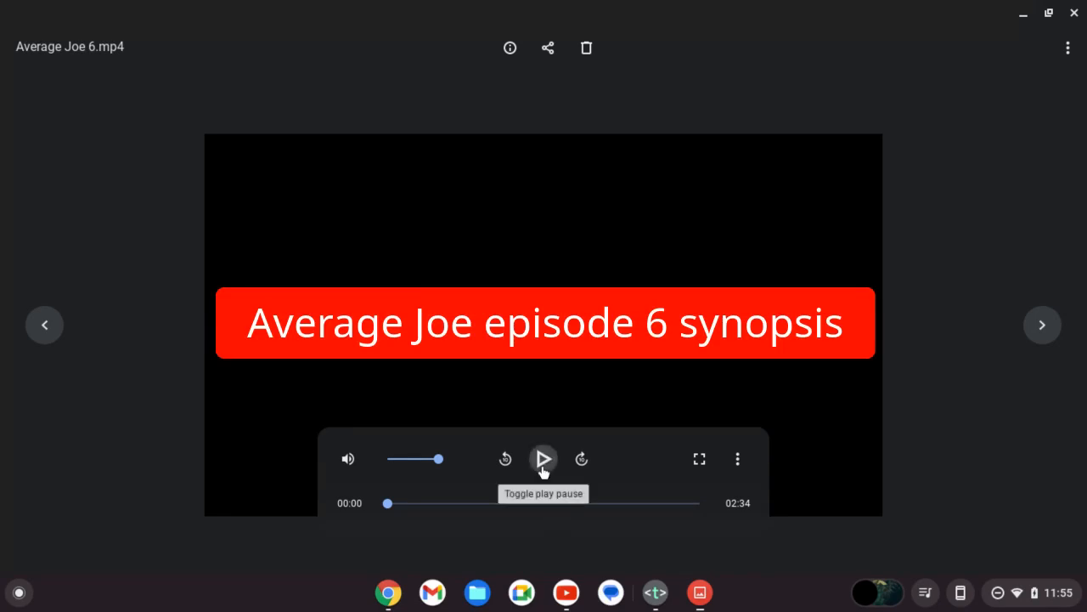
# Step: Start playback of 'Average Joe 6.mp4' from the beginning in the Gallery player
pyautogui.click(543, 459)
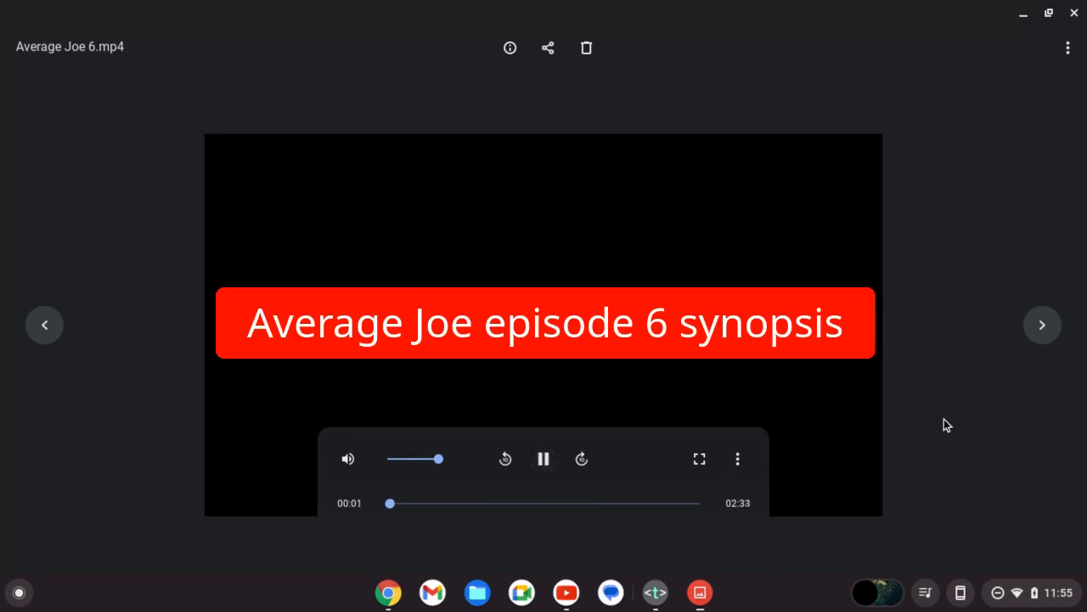